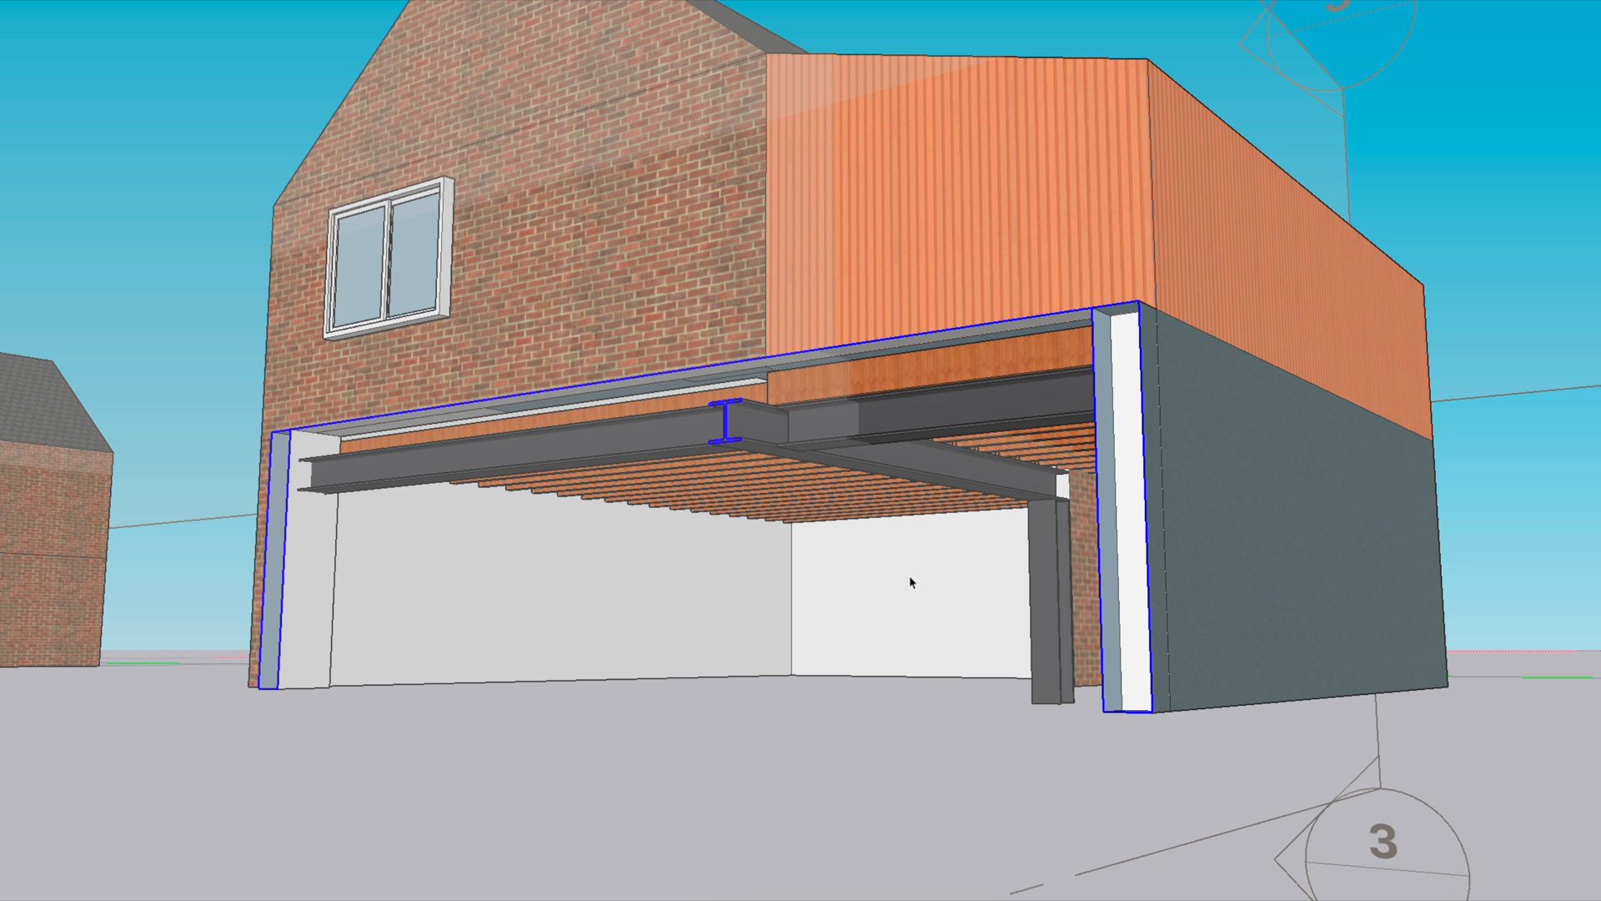
Note '6 Metres' and bring up the Load Takedown sheet with its calculations, section sketch and floor plans.
{"action": "scroll", "scroll_direction": "down", "scroll_amount": 3}
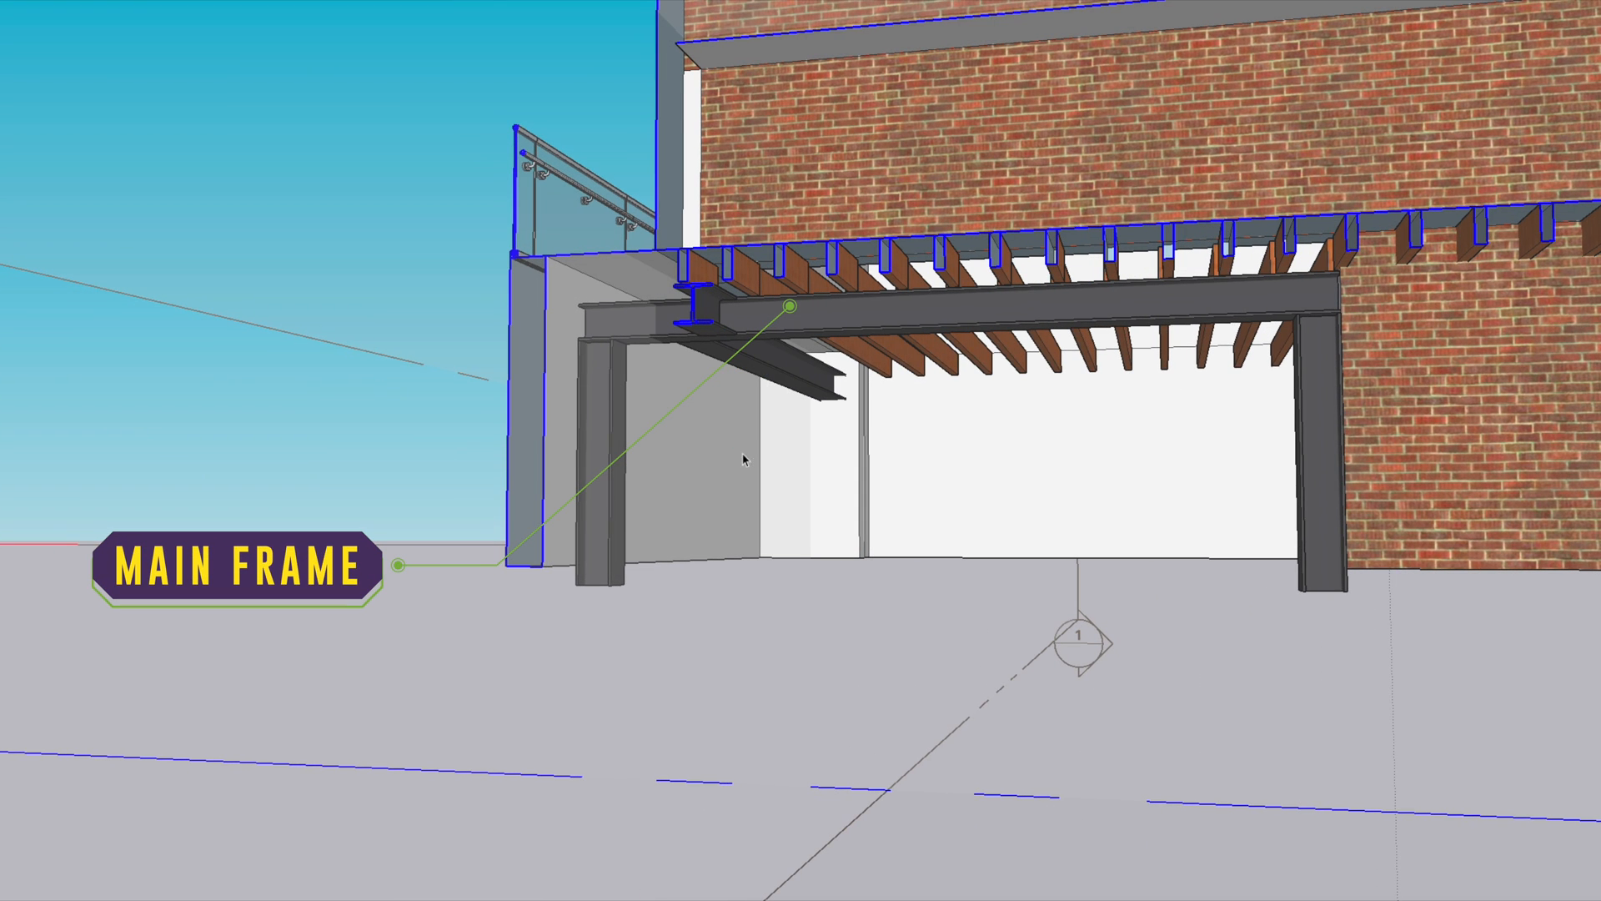
{"action": "mouse_move", "coordinate": [914, 539]}
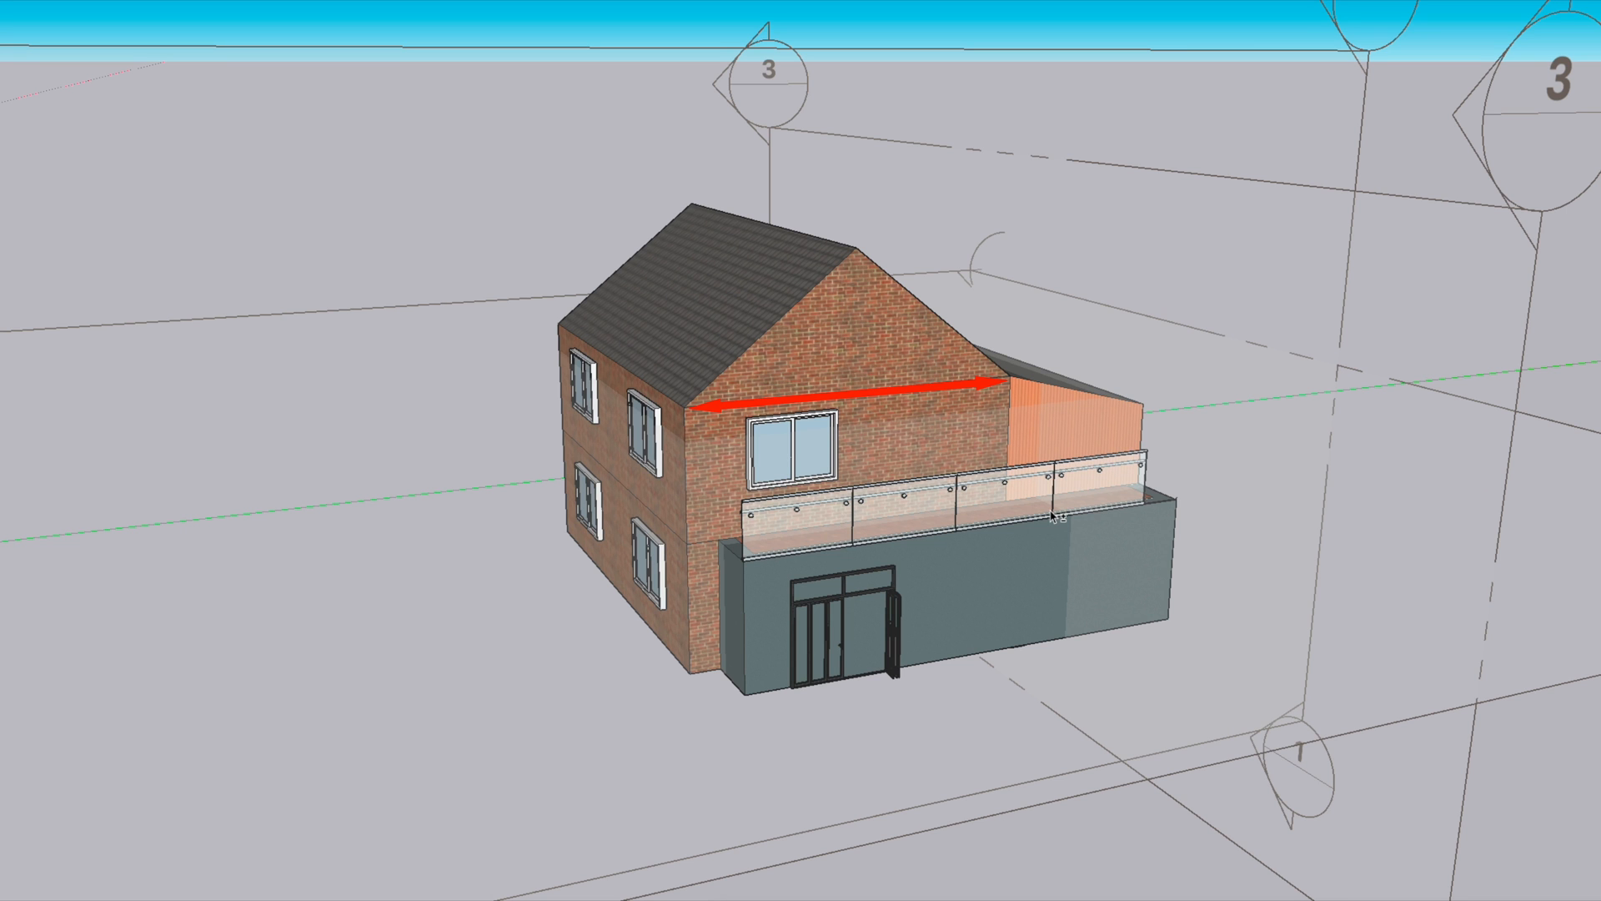
{"action": "type", "text": "6 Metres"}
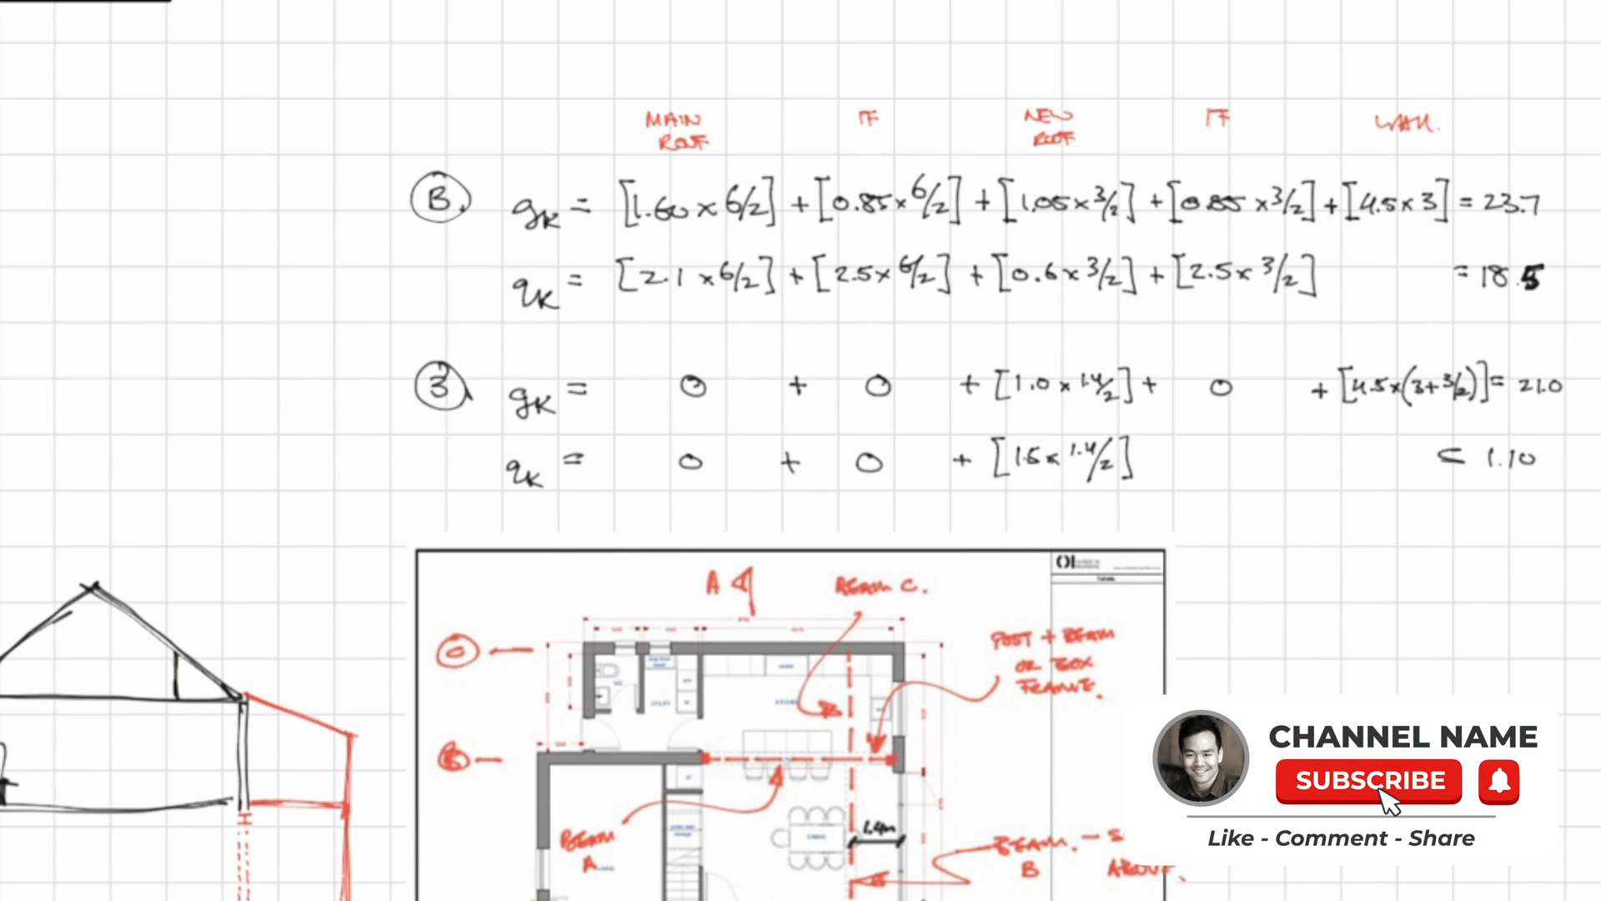
{"action": "left_click", "coordinate": [1370, 780]}
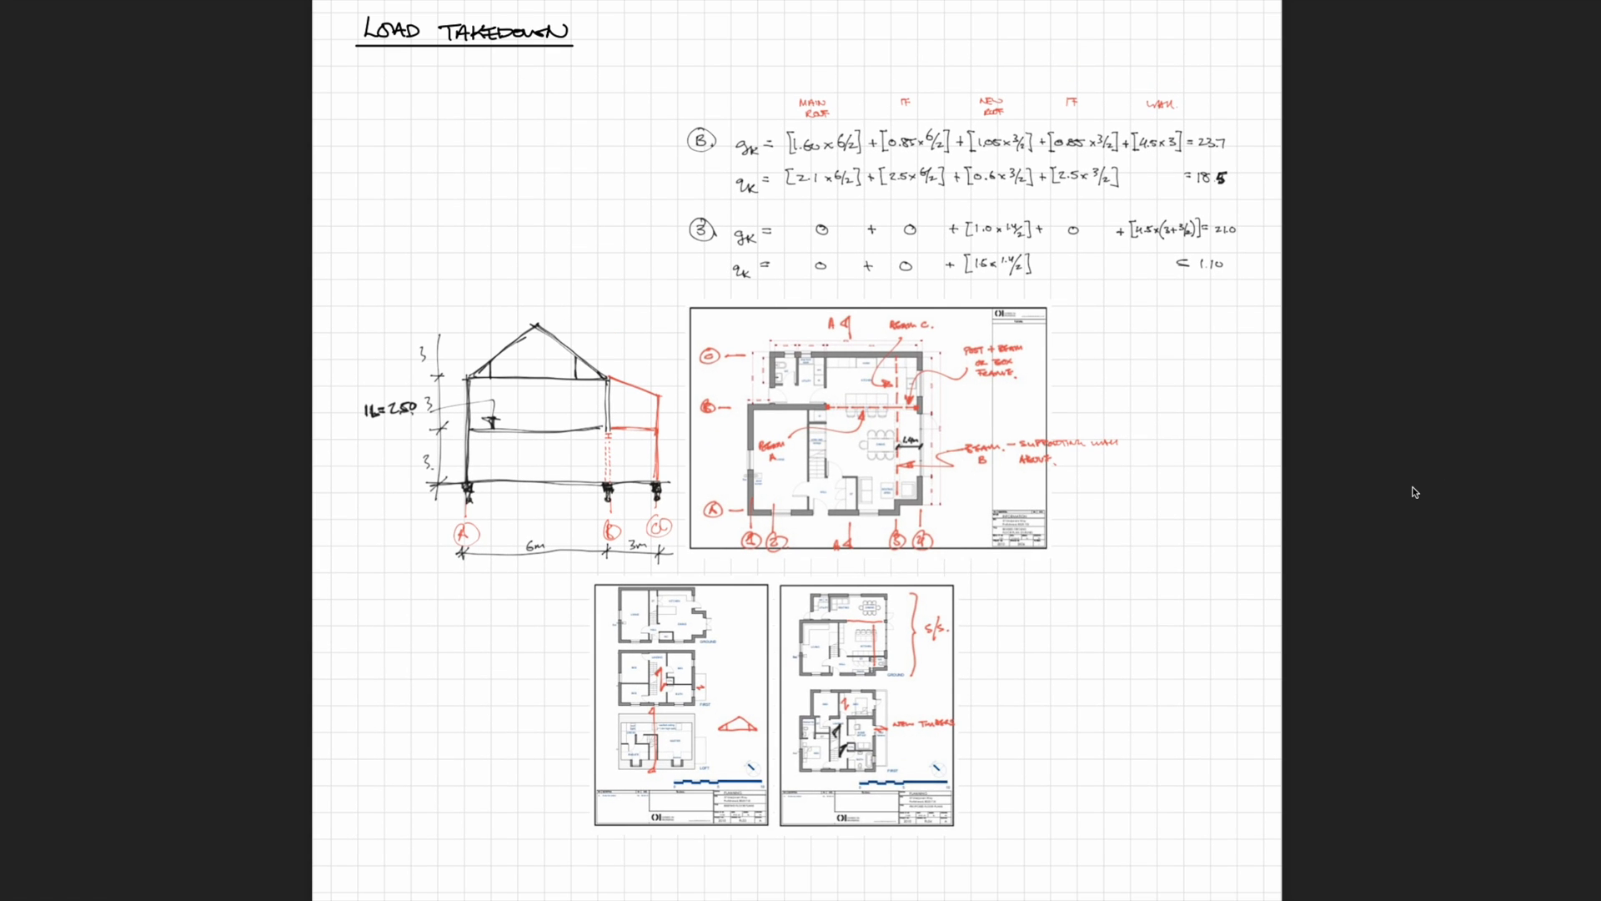
Scroll to the Analysis and Design notes on Robot analysis feeding Tedds design.
{"action": "scroll", "scroll_direction": "down", "scroll_amount": 3}
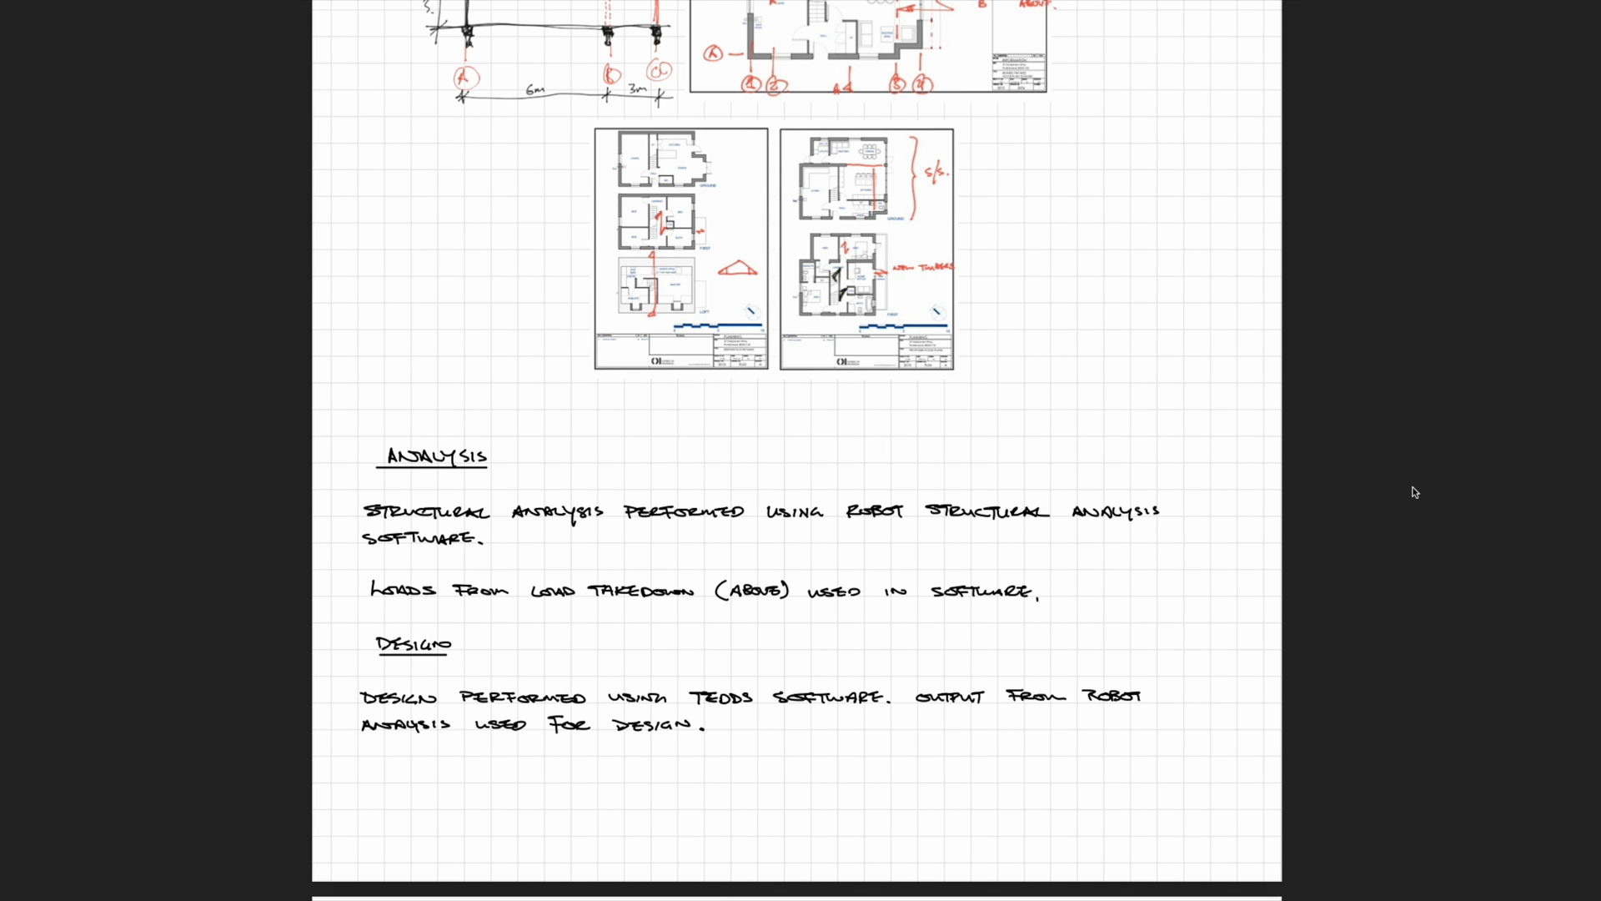
Scroll past the shear, axial, deflection and reaction diagrams to the Steel Design notes page.
{"action": "scroll", "scroll_direction": "down", "scroll_amount": 3}
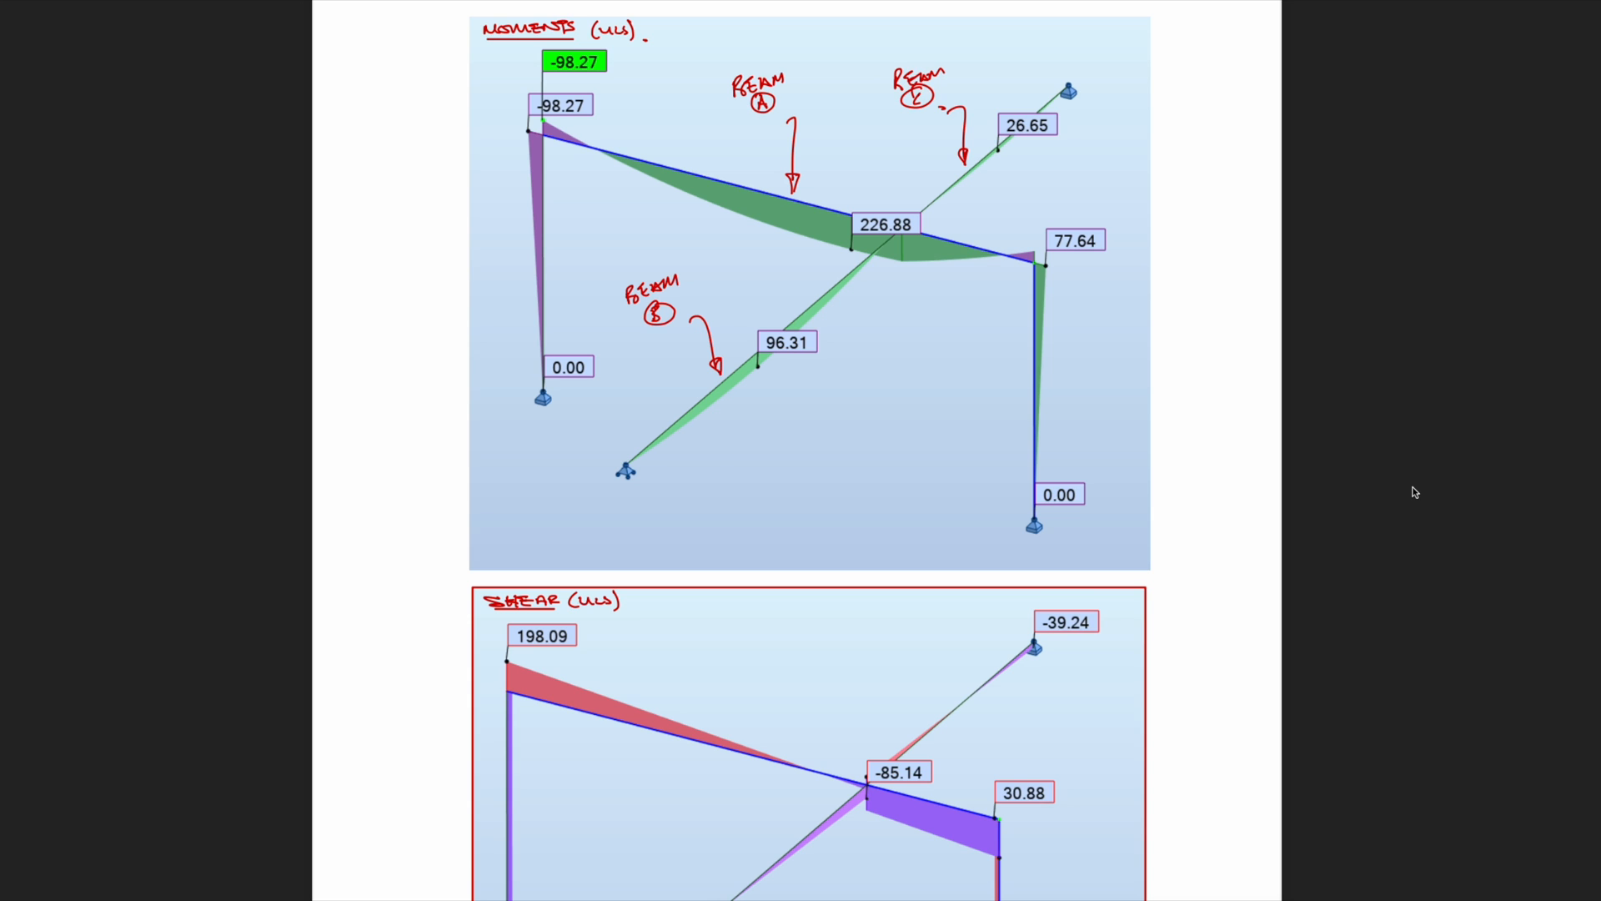
{"action": "scroll", "scroll_direction": "down", "scroll_amount": 3}
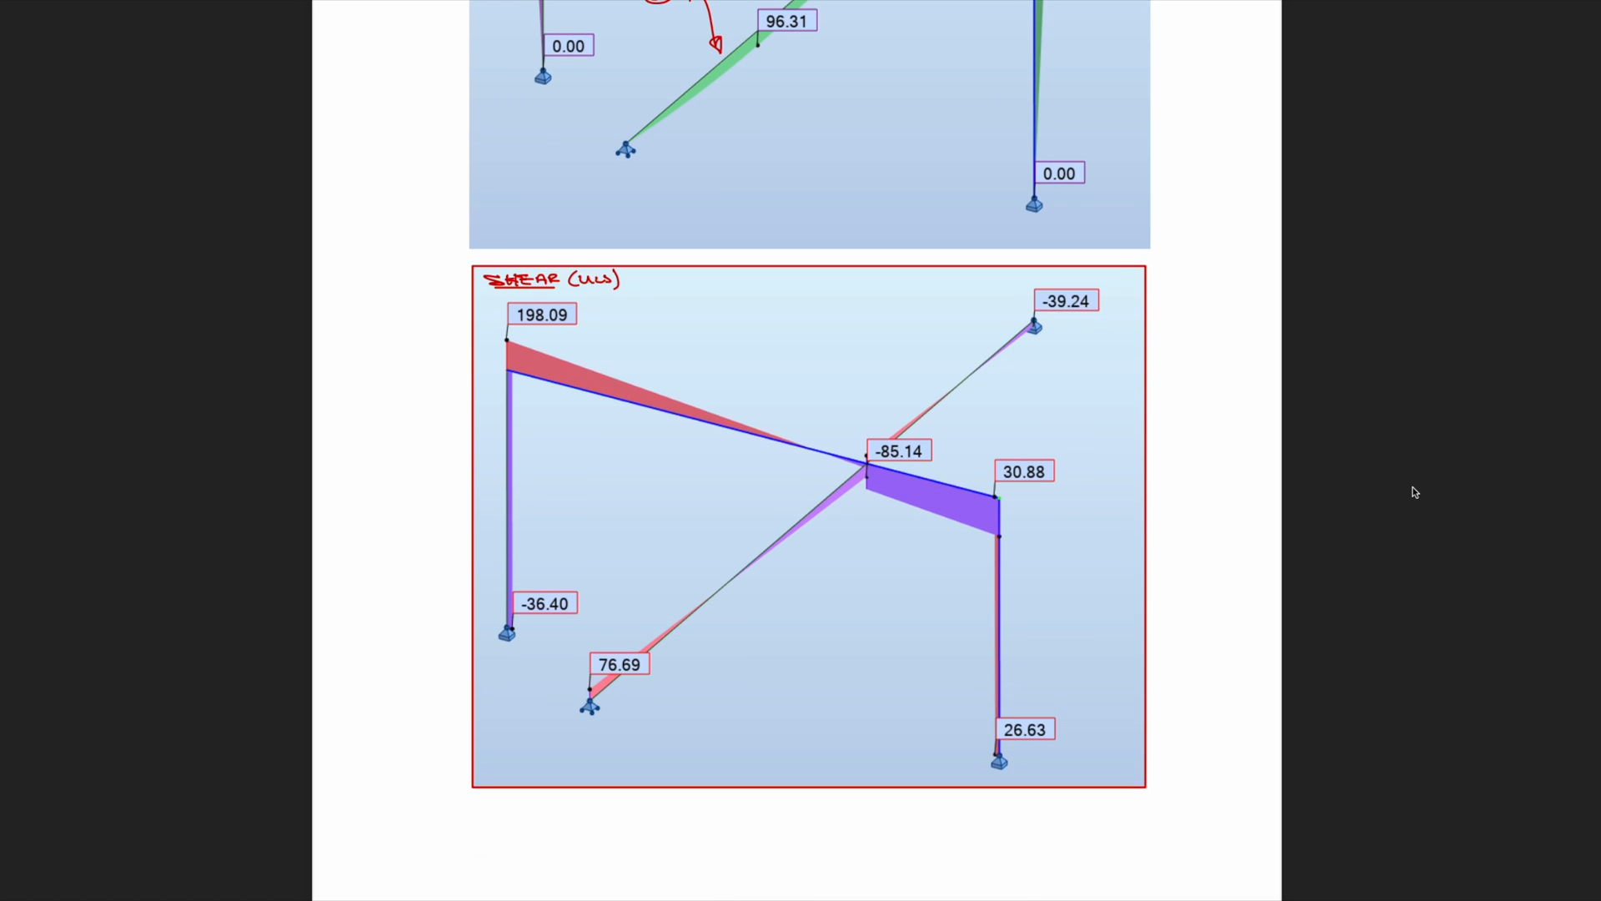
{"action": "scroll", "scroll_direction": "down", "scroll_amount": 3}
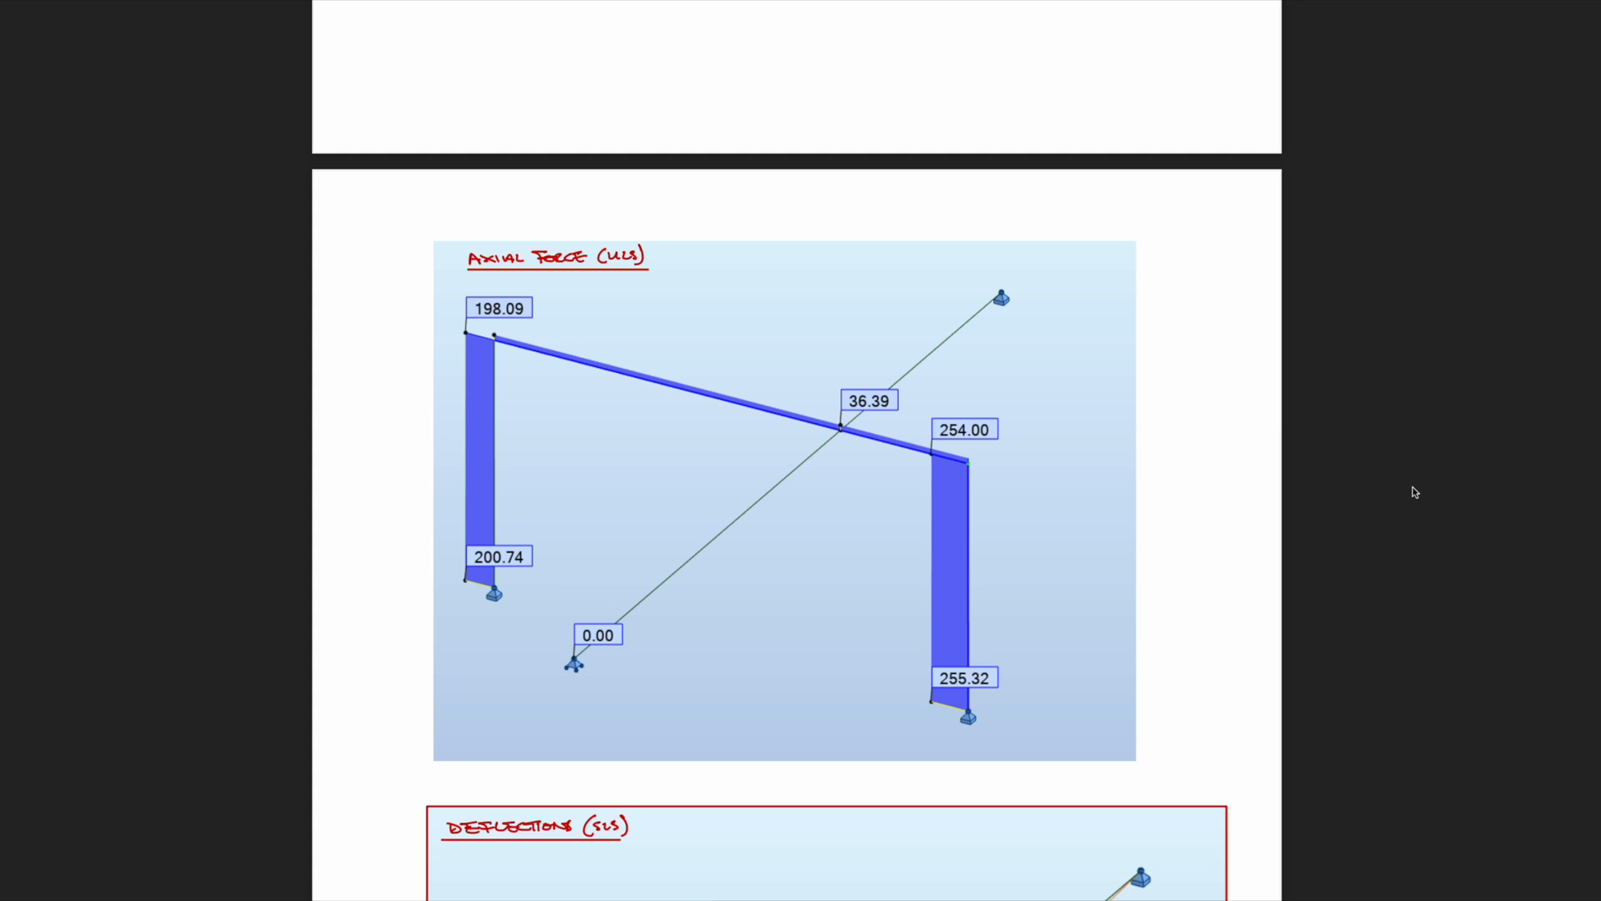
{"action": "scroll", "scroll_direction": "down", "scroll_amount": 3}
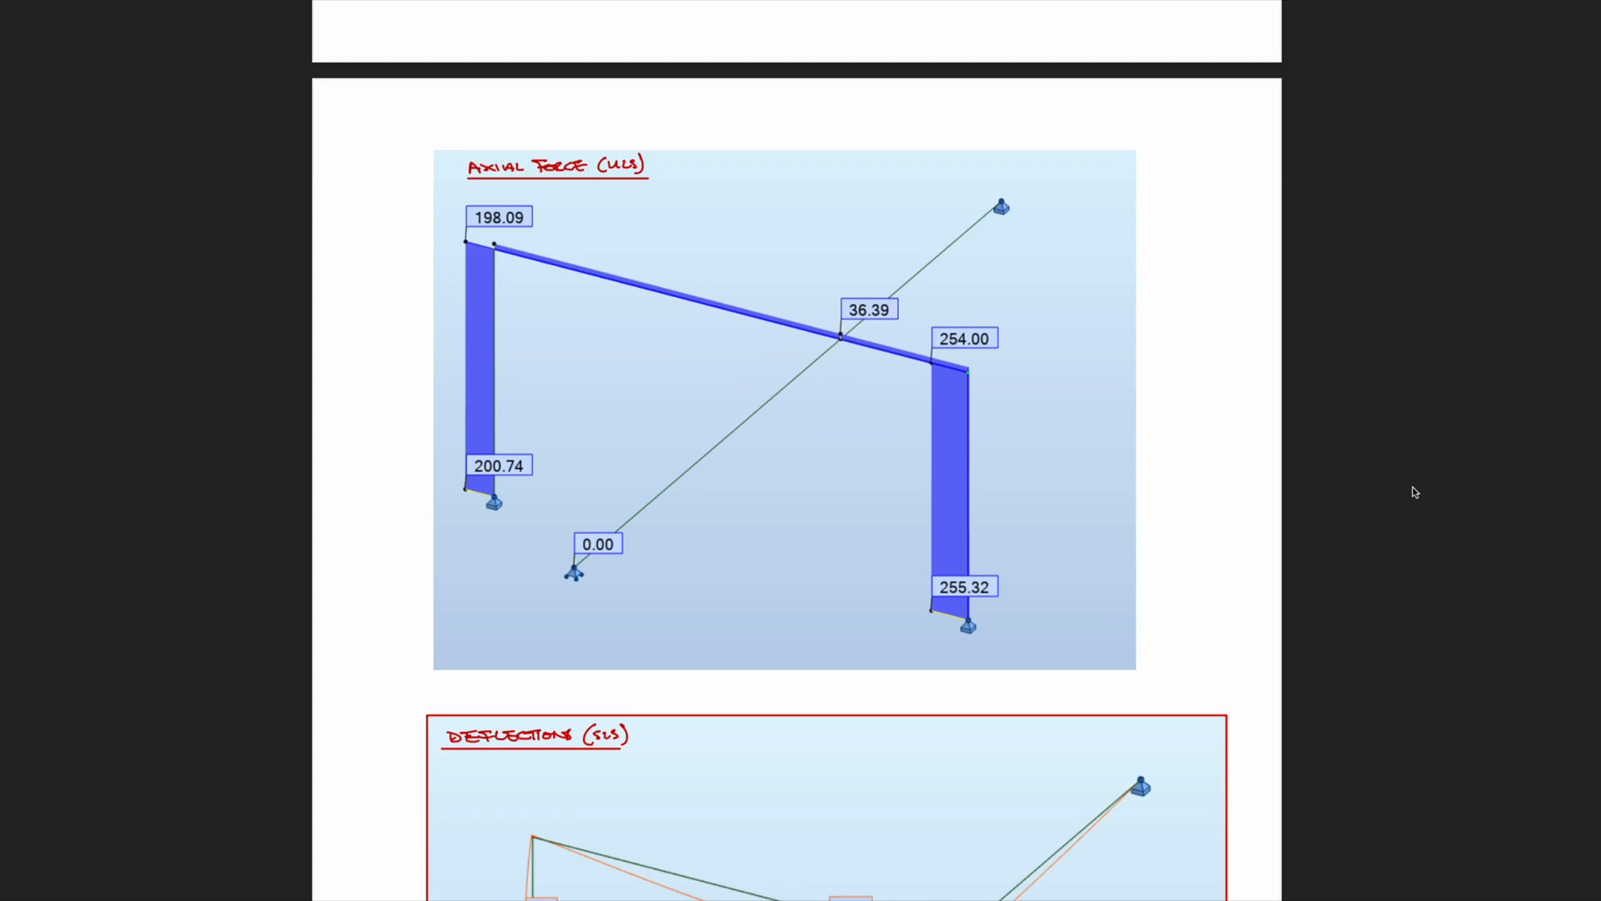
{"action": "scroll", "scroll_direction": "down", "scroll_amount": 3}
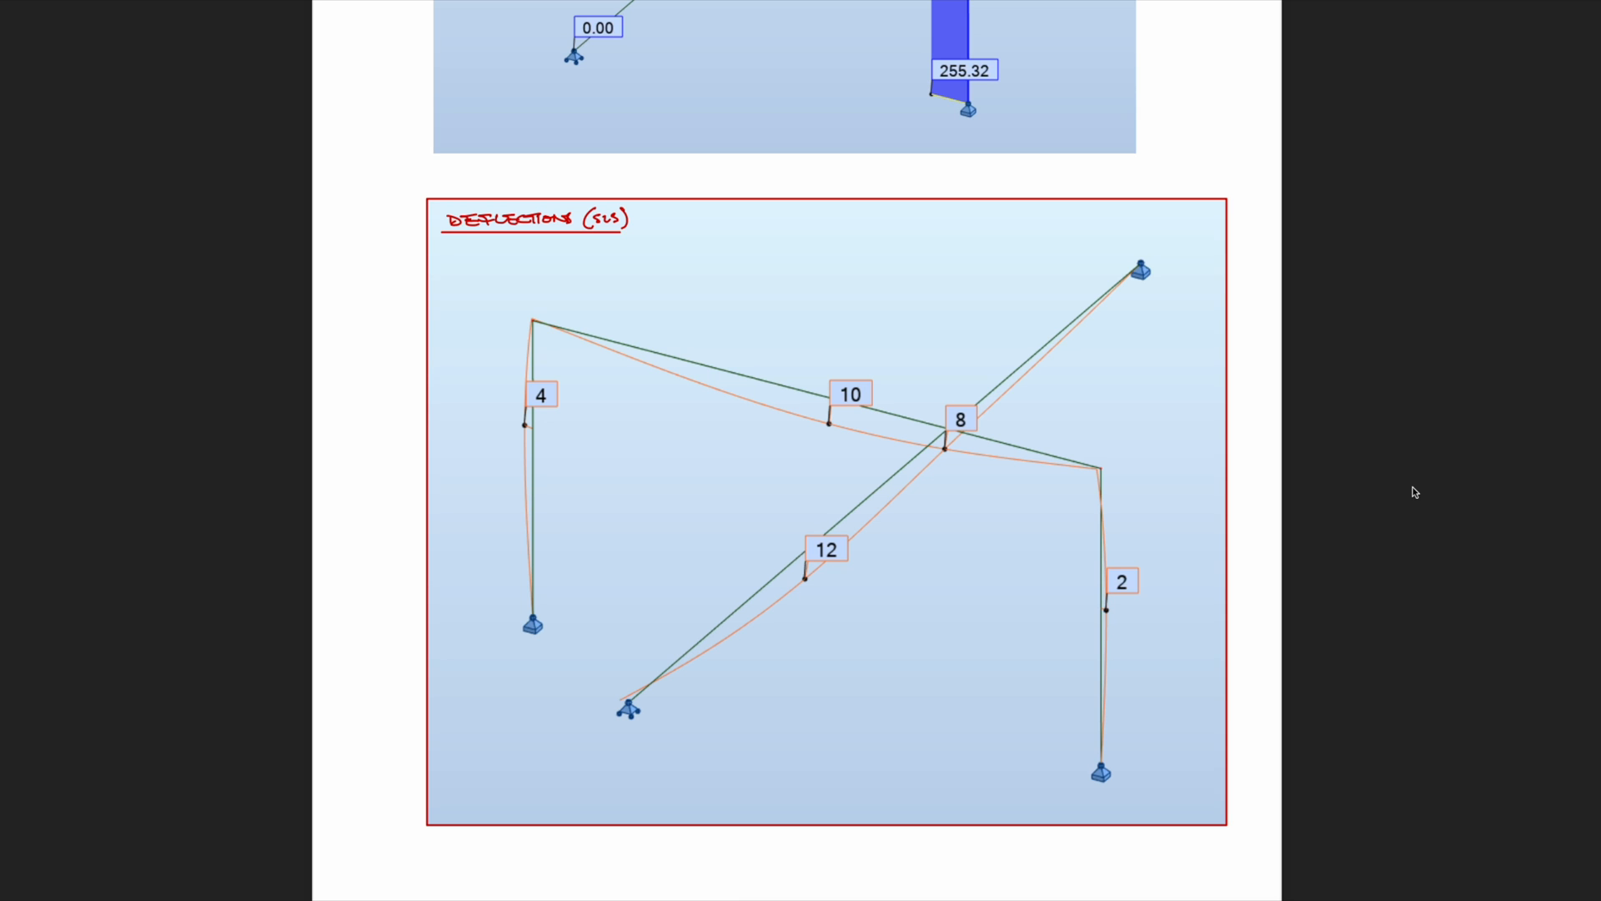
{"action": "scroll", "scroll_direction": "down", "scroll_amount": 3}
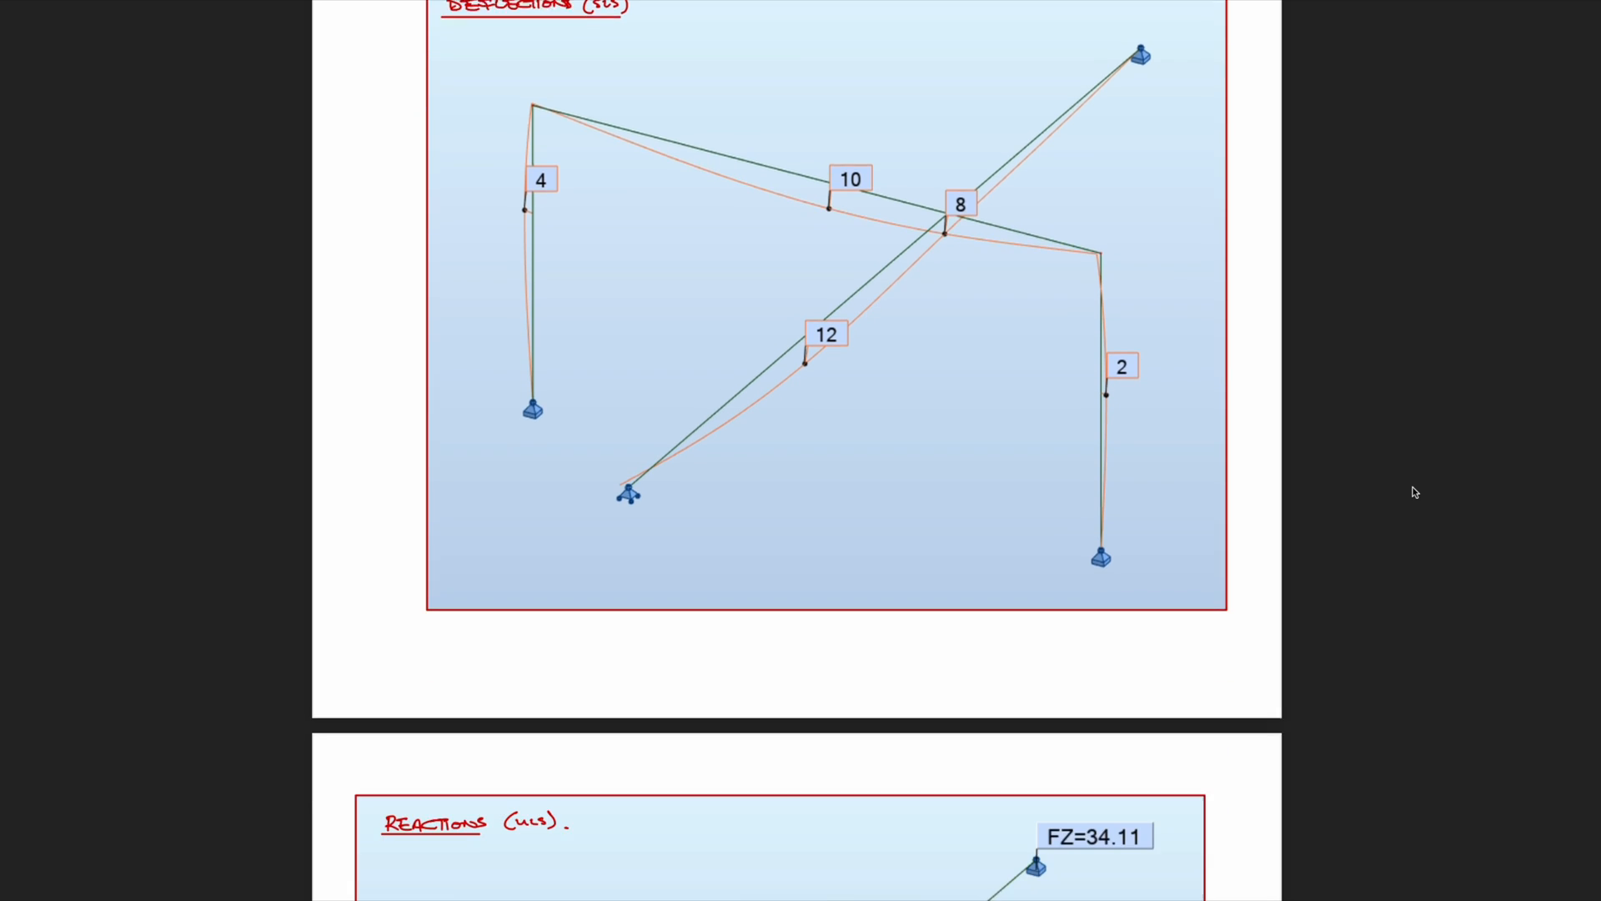
{"action": "scroll", "scroll_direction": "down", "scroll_amount": 3}
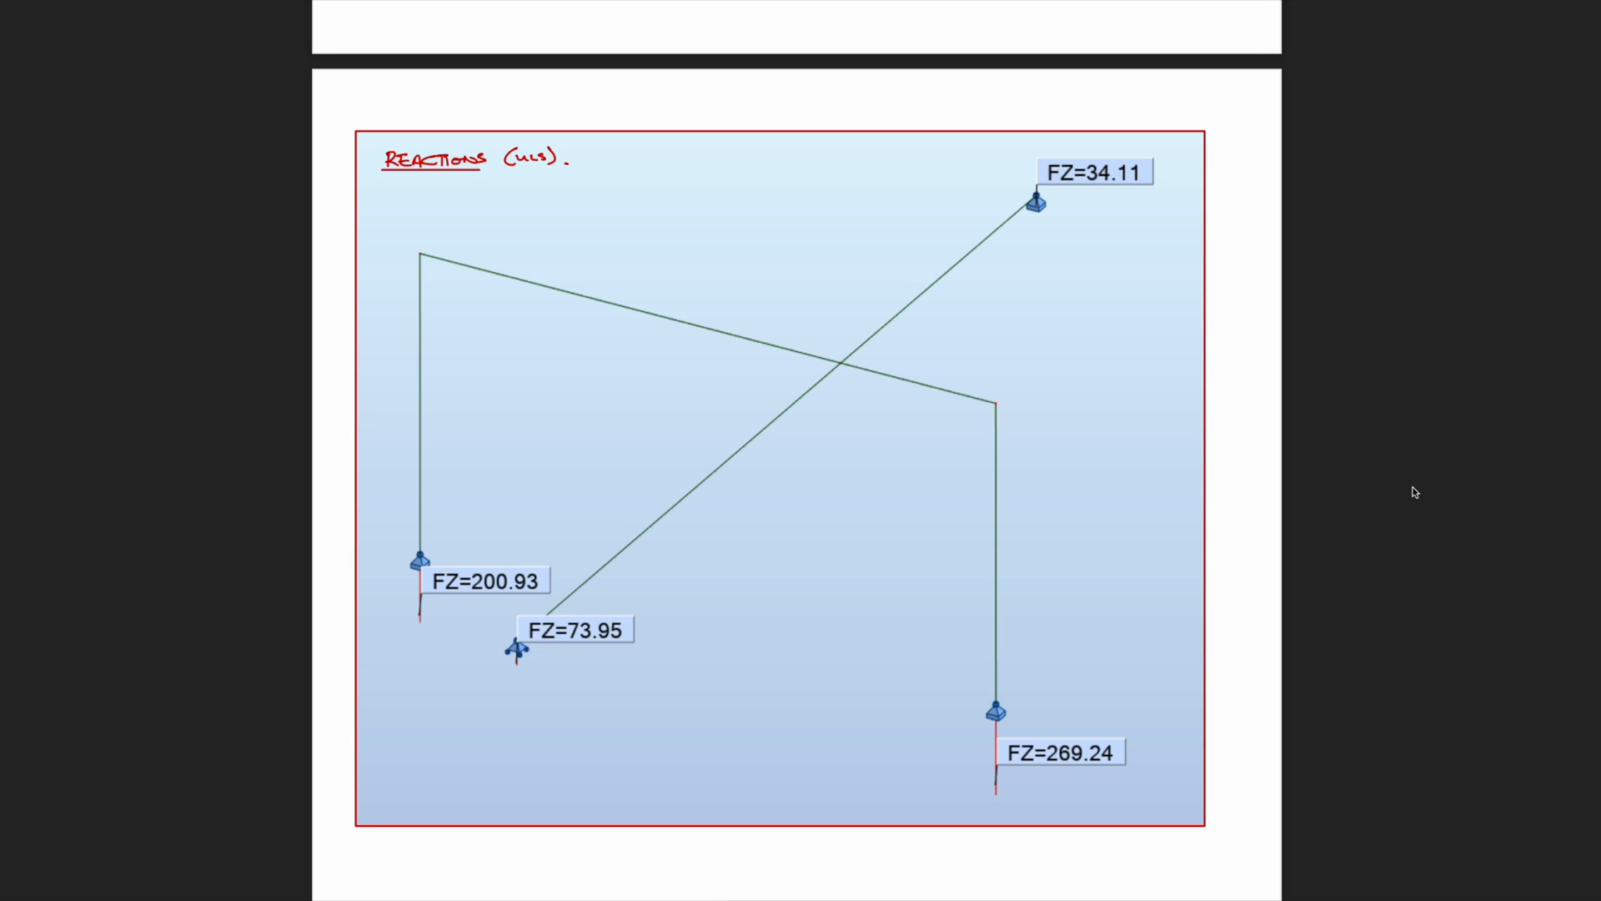
{"action": "scroll", "scroll_direction": "down", "scroll_amount": 3}
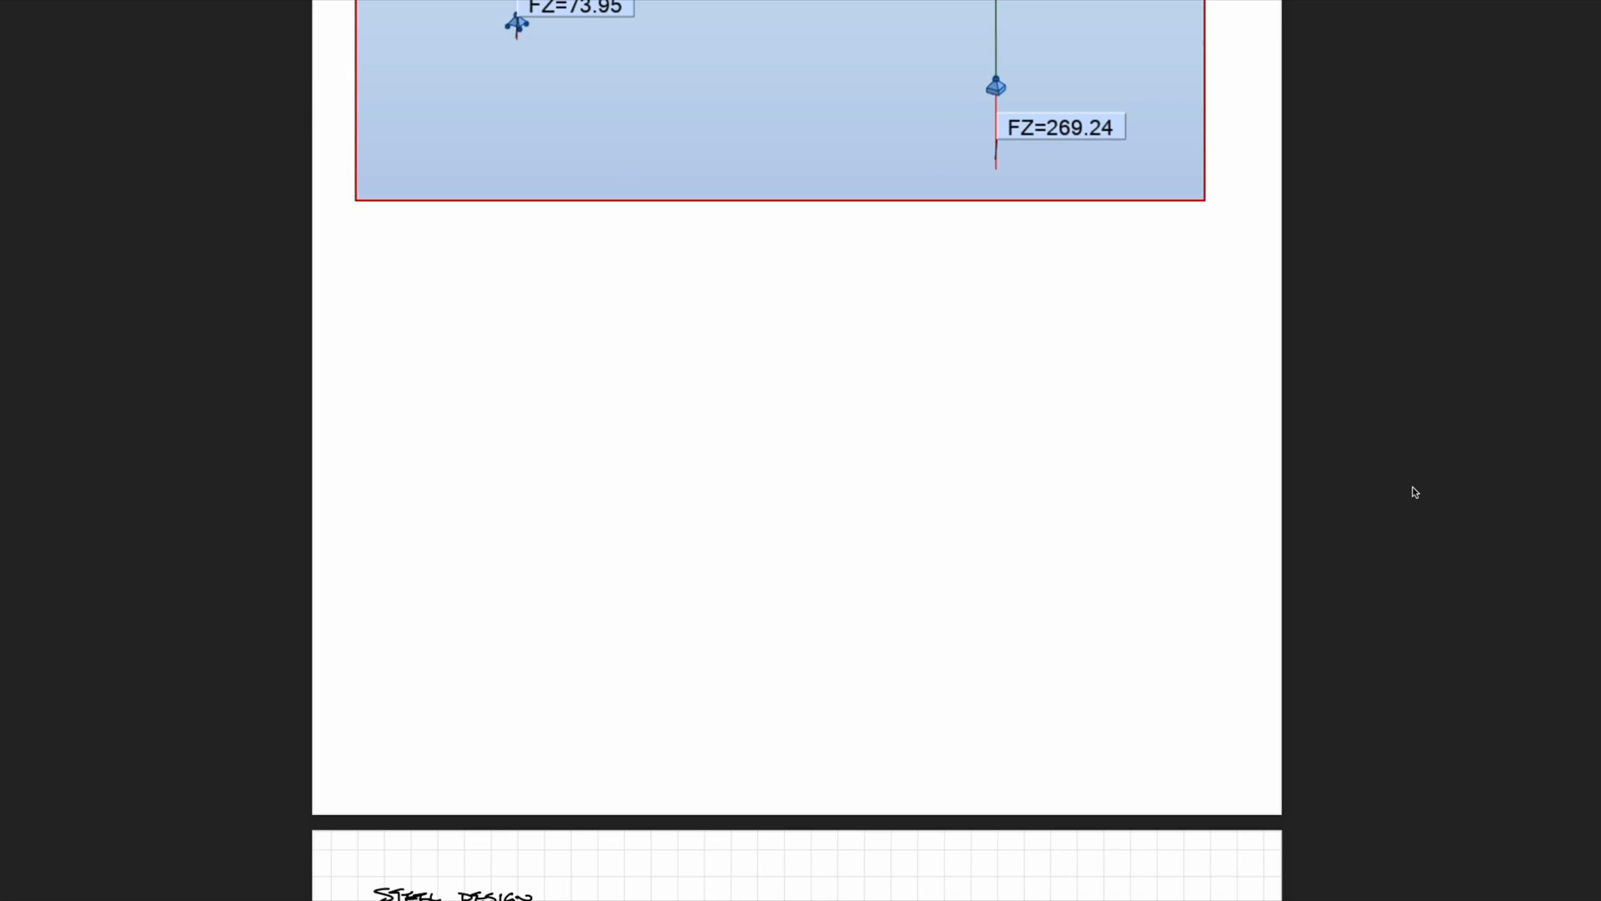
{"action": "scroll", "scroll_direction": "down", "scroll_amount": 3}
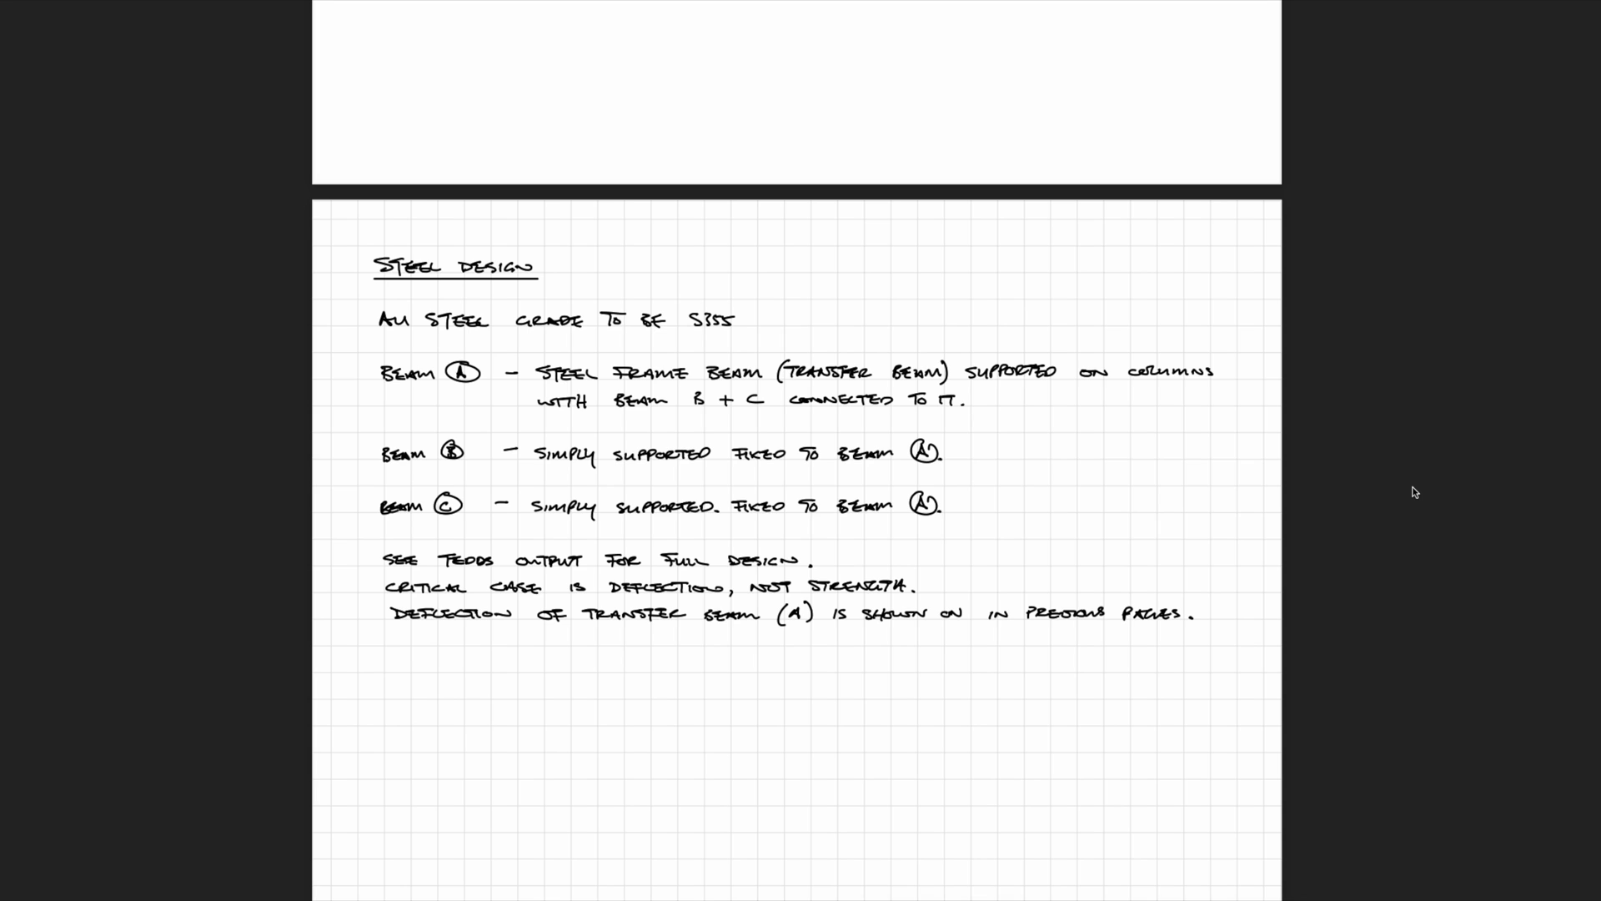